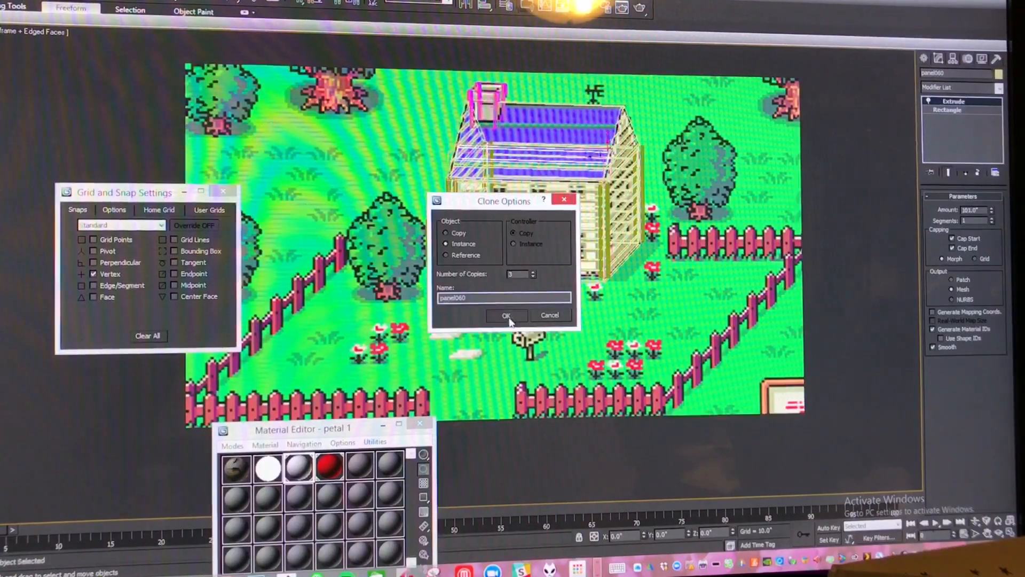
Confirm the Clone Options to create three instanced copies of the wall panel
left_click(507, 315)
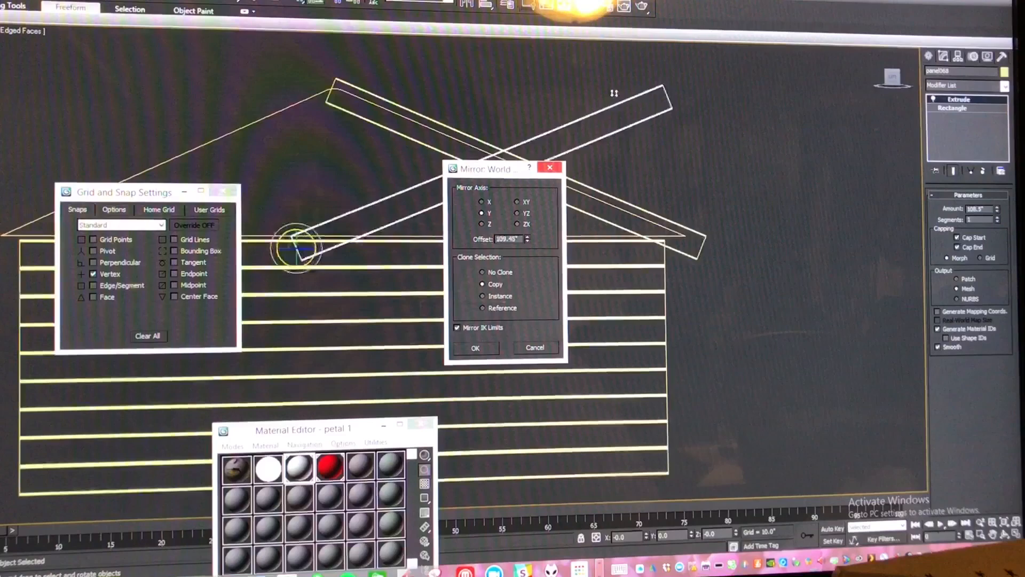
Confirm the Mirror along the Y axis as a copy to form the roof's other side
left_click(476, 347)
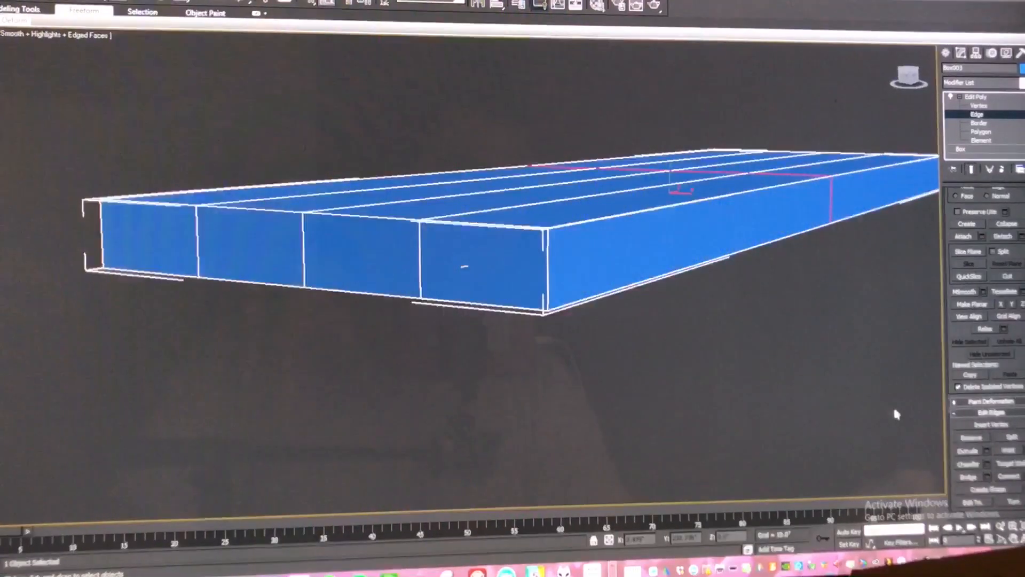
Enter Edit Poly Edge sub-object mode on the blue slab to edit its plank edges
left_click(983, 105)
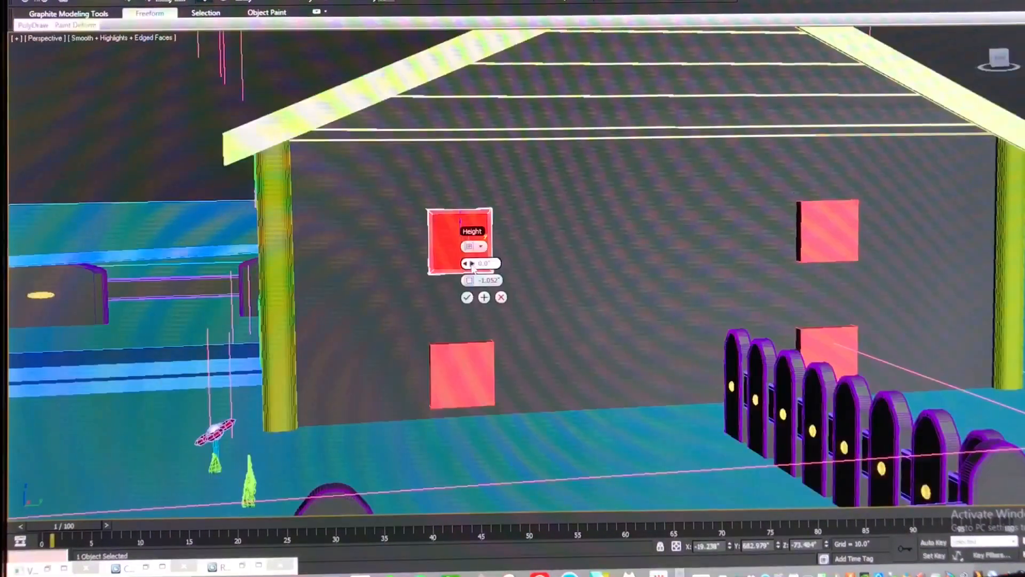
Apply the Bevel with Height 0 and Outline -1.052 to recess the upper-left window
left_click(467, 297)
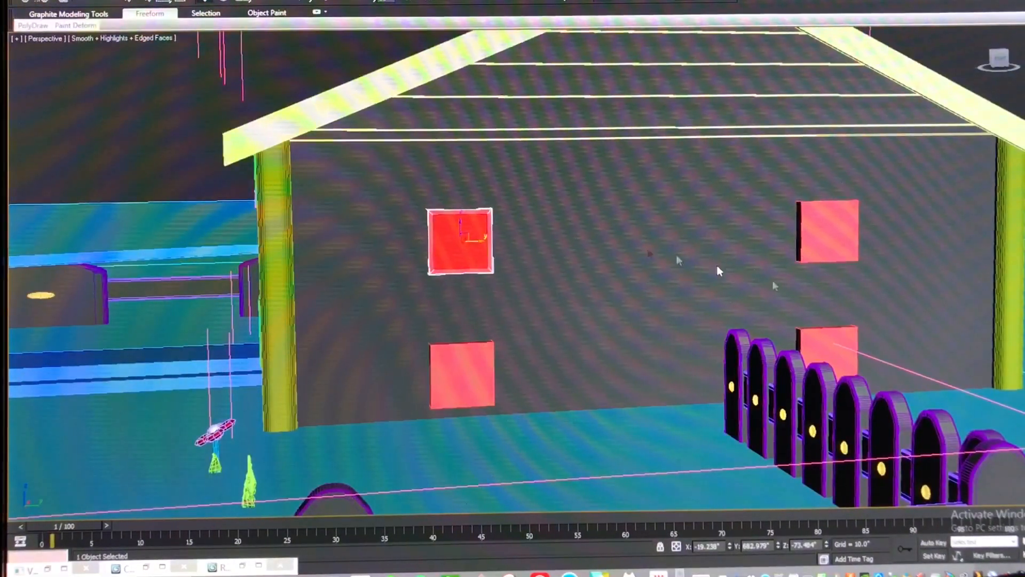